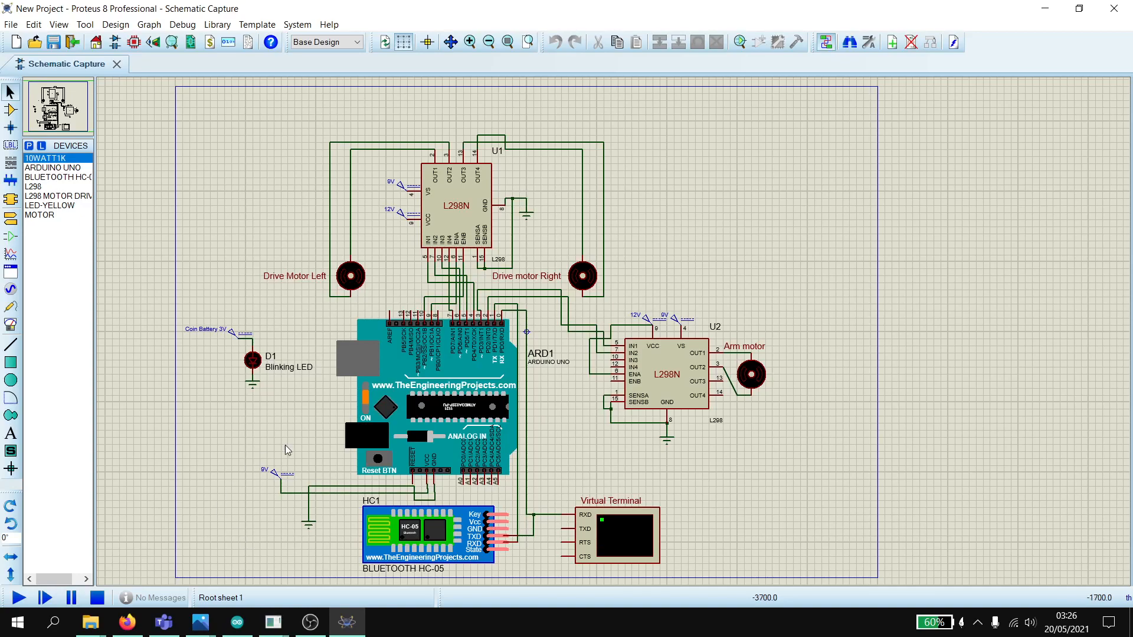
mouse_move(597, 444)
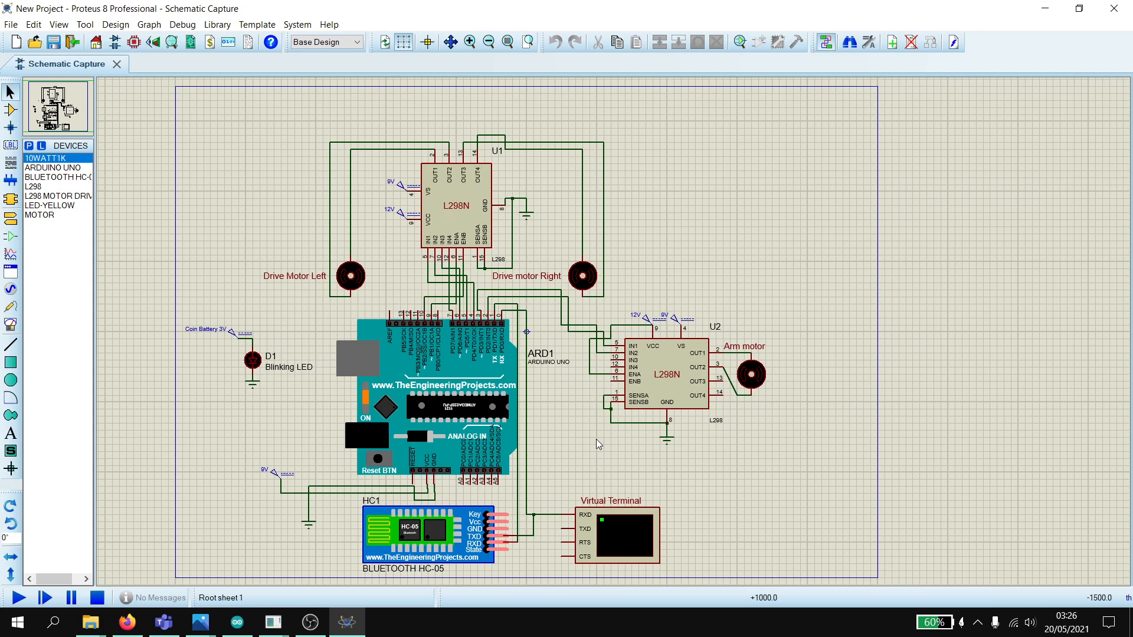
- Start the robot circuit simulation from the play control, with the Virtual Terminal ready
left_click(474, 387)
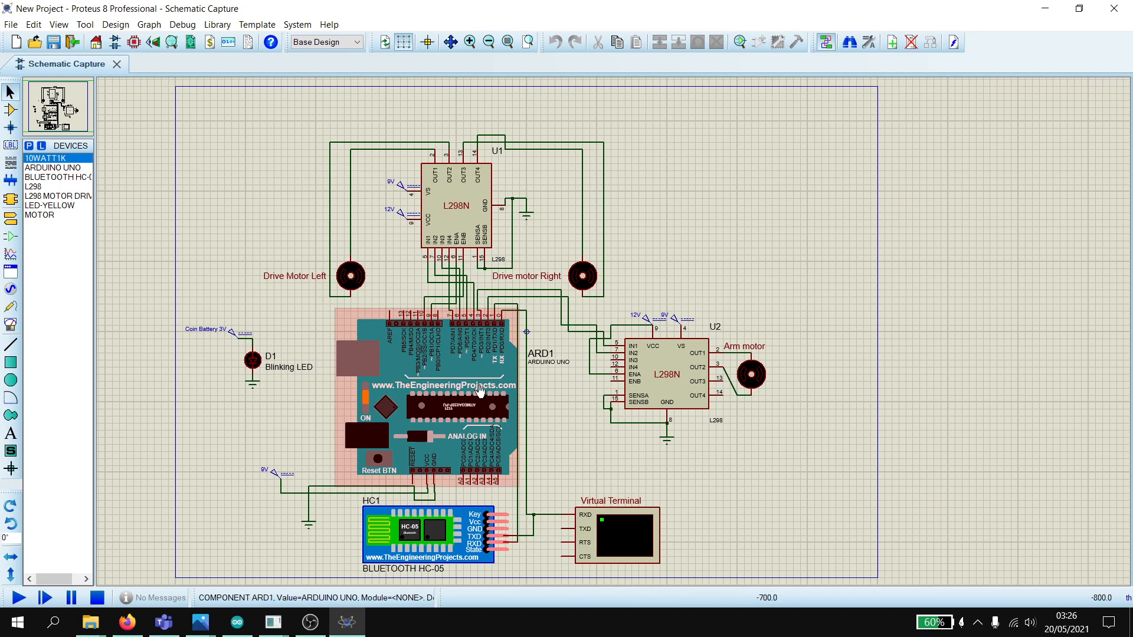
left_click(663, 383)
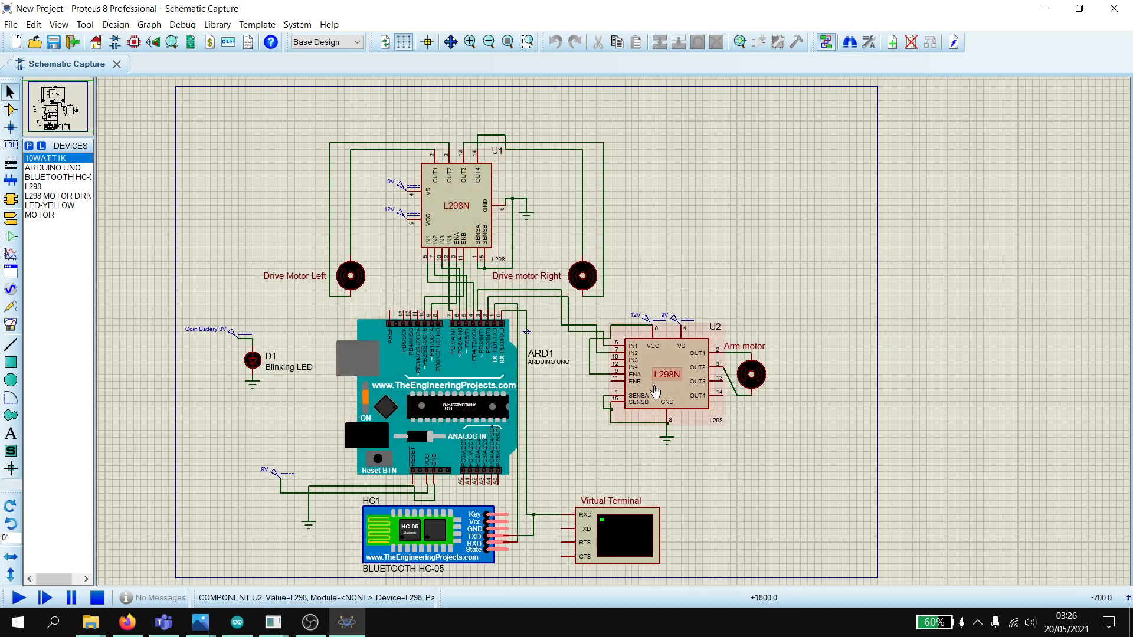
mouse_move(644, 397)
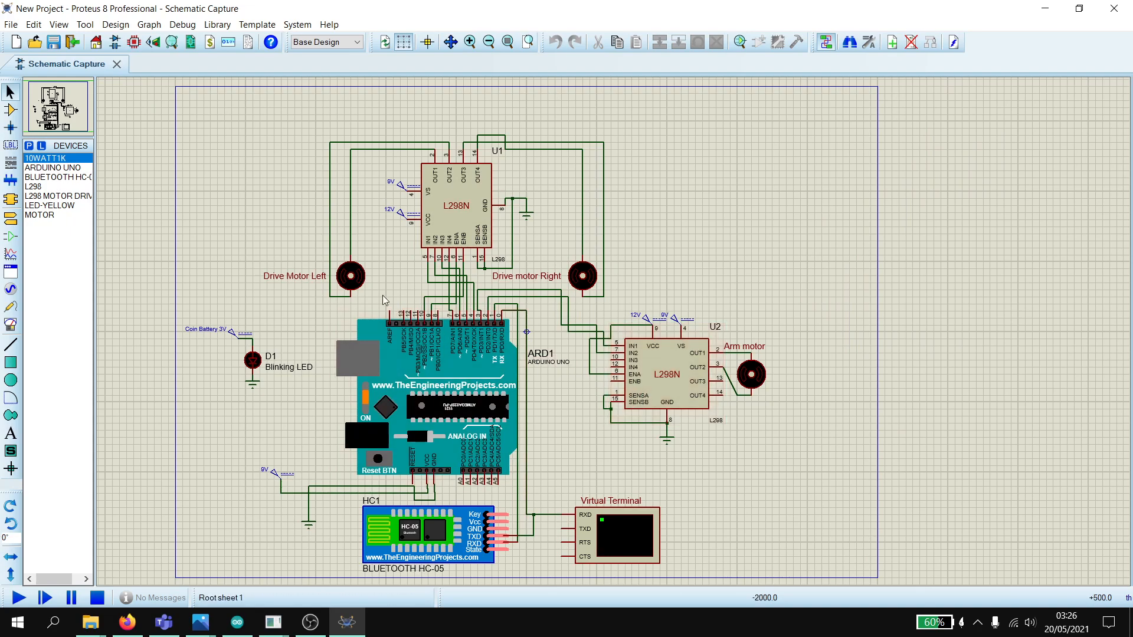
mouse_move(564, 383)
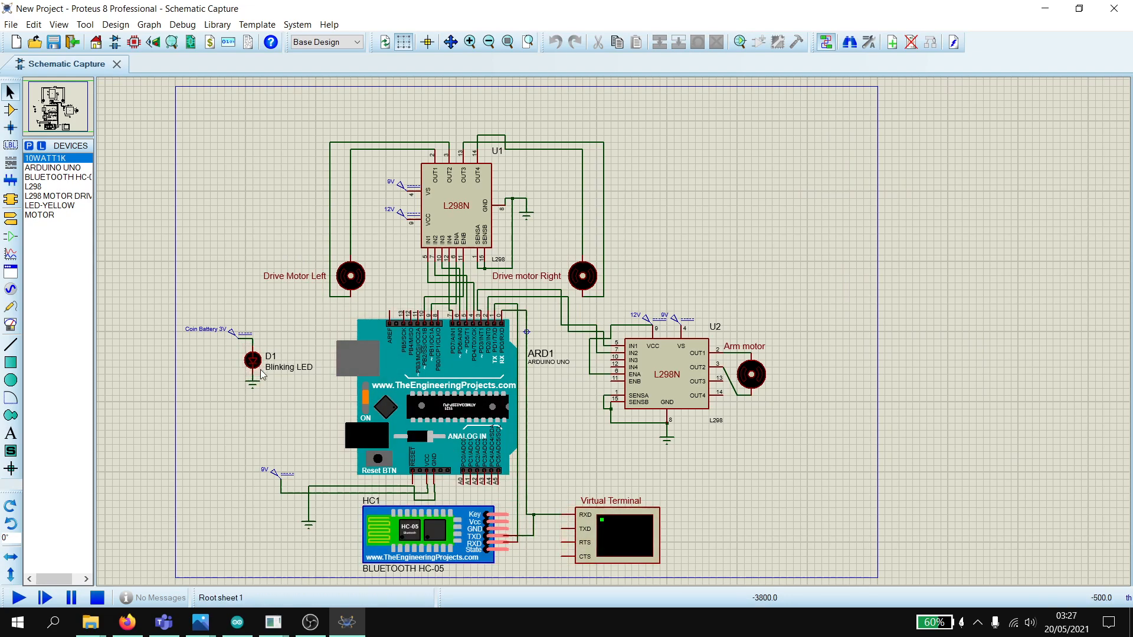
left_click(627, 541)
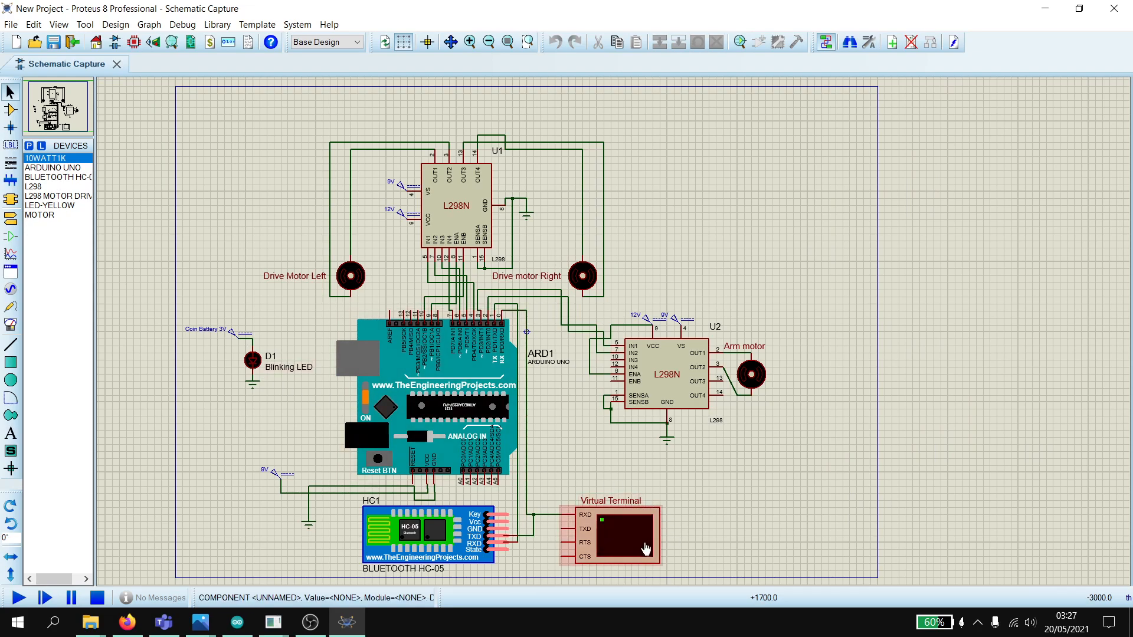
mouse_move(630, 555)
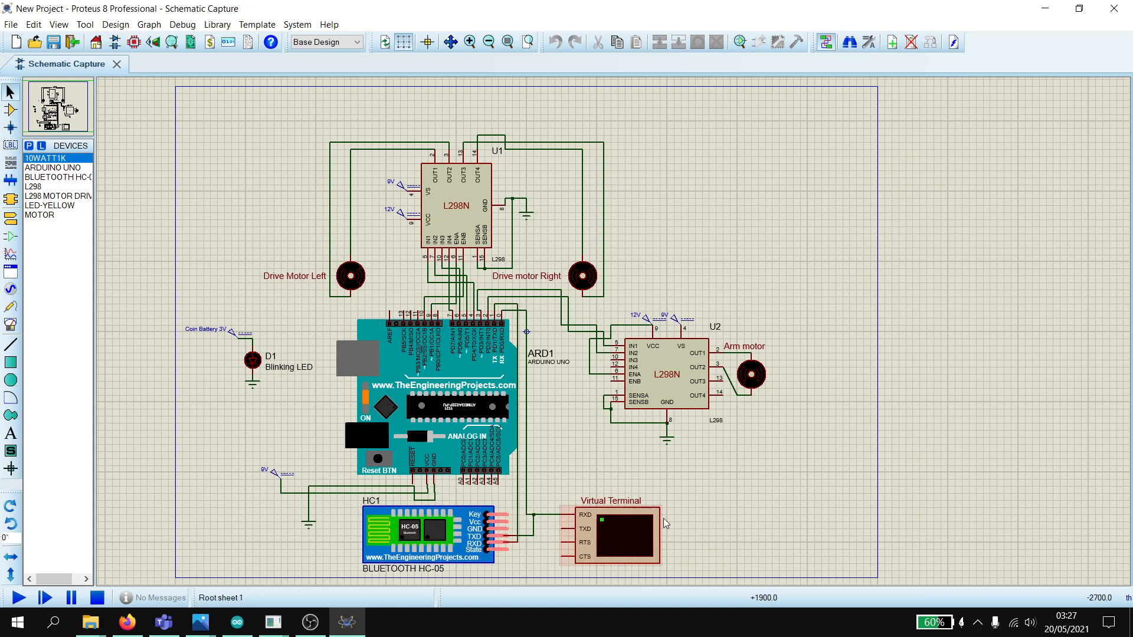
mouse_move(669, 569)
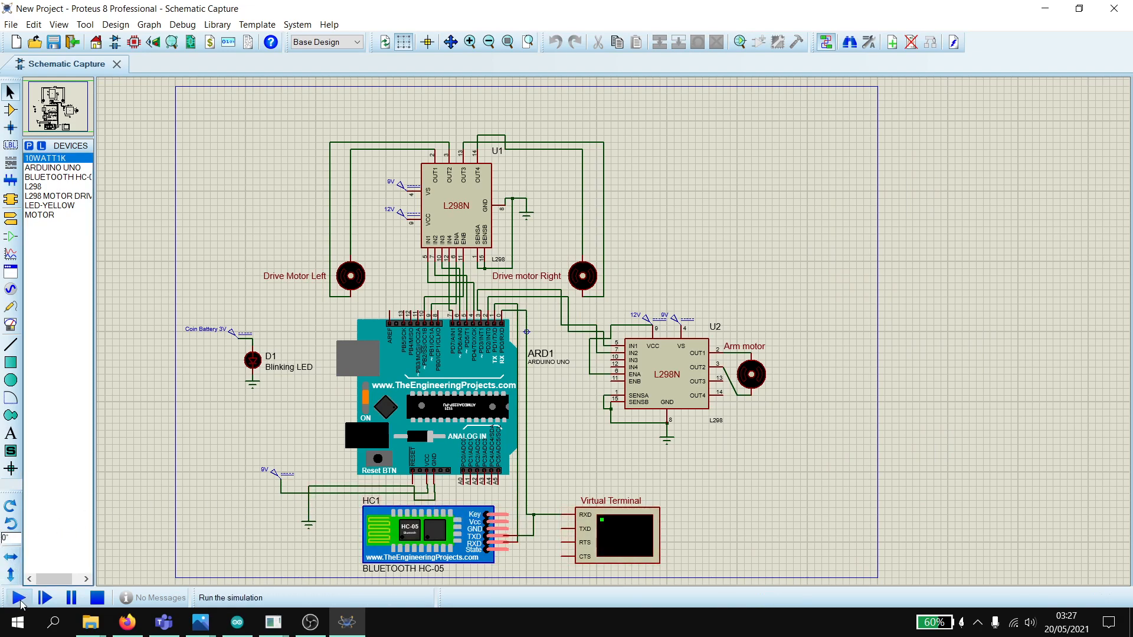
left_click(18, 597)
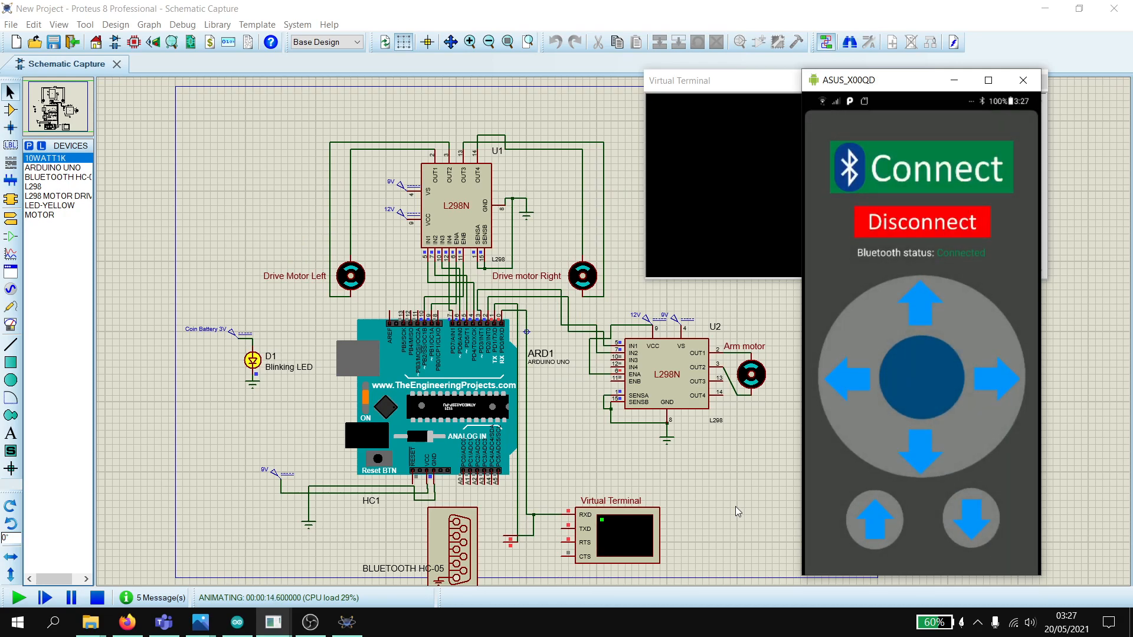
- Push the app joystick up to send a forward drive command over Bluetooth
left_click(921, 302)
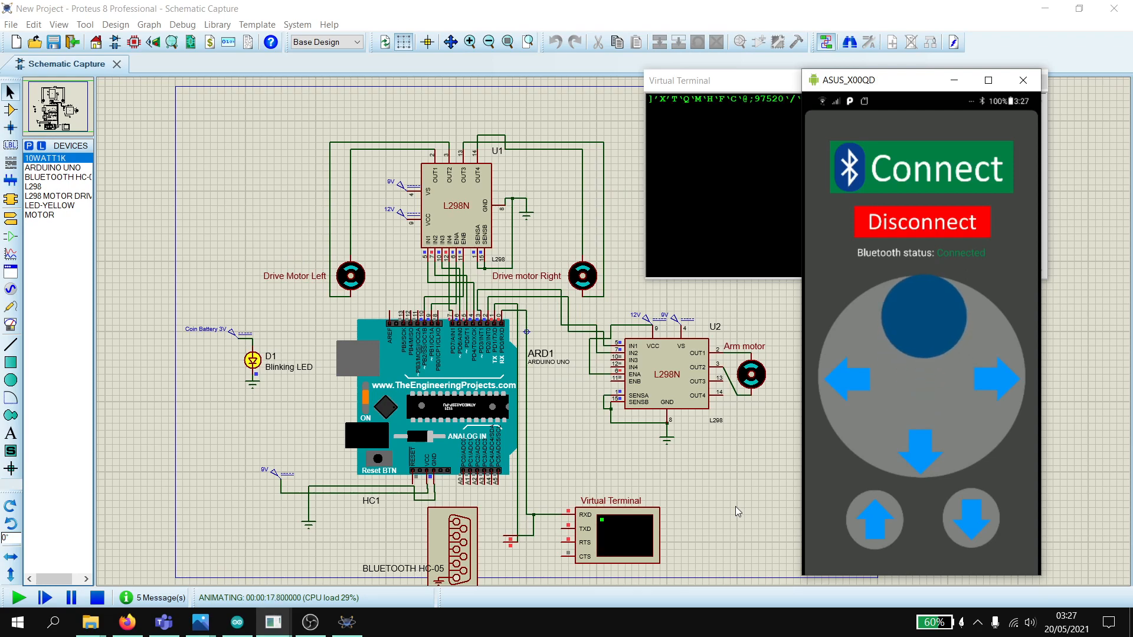